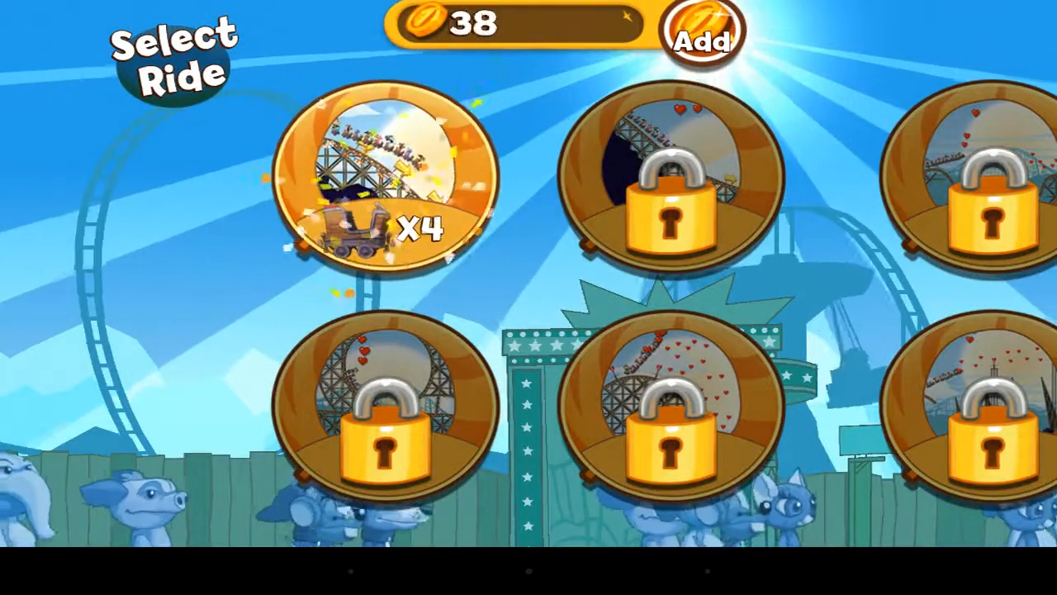
Step: Play the first wooden ride through to the mission screen, completing Finish without falling for 50 coins
left_click(384, 174)
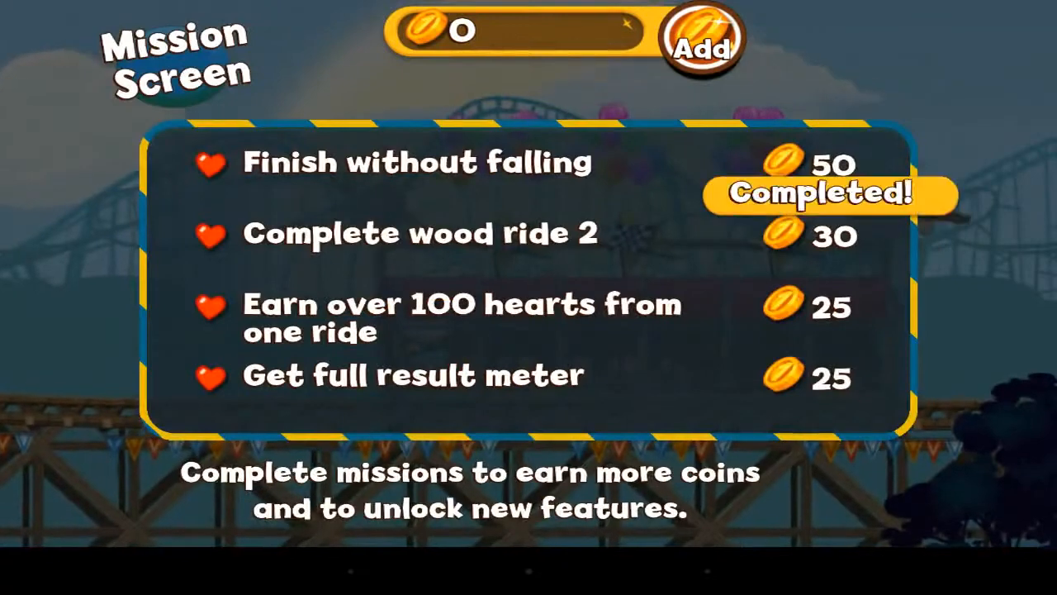
Step: Return from missions and build the second wooden ride for 50 coins, riding it to 44 hearts
left_click(829, 192)
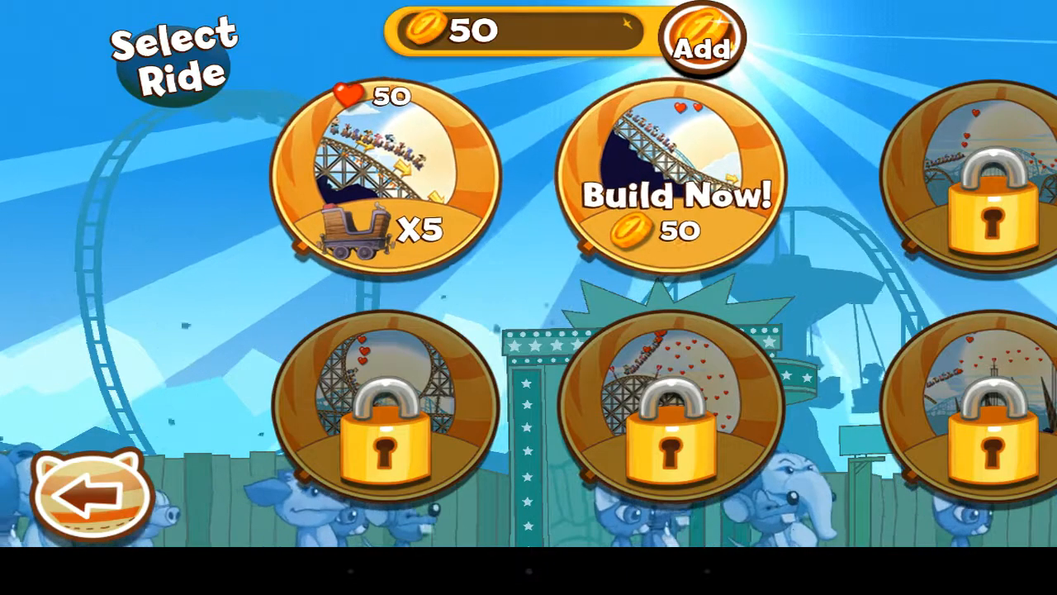
left_click(674, 195)
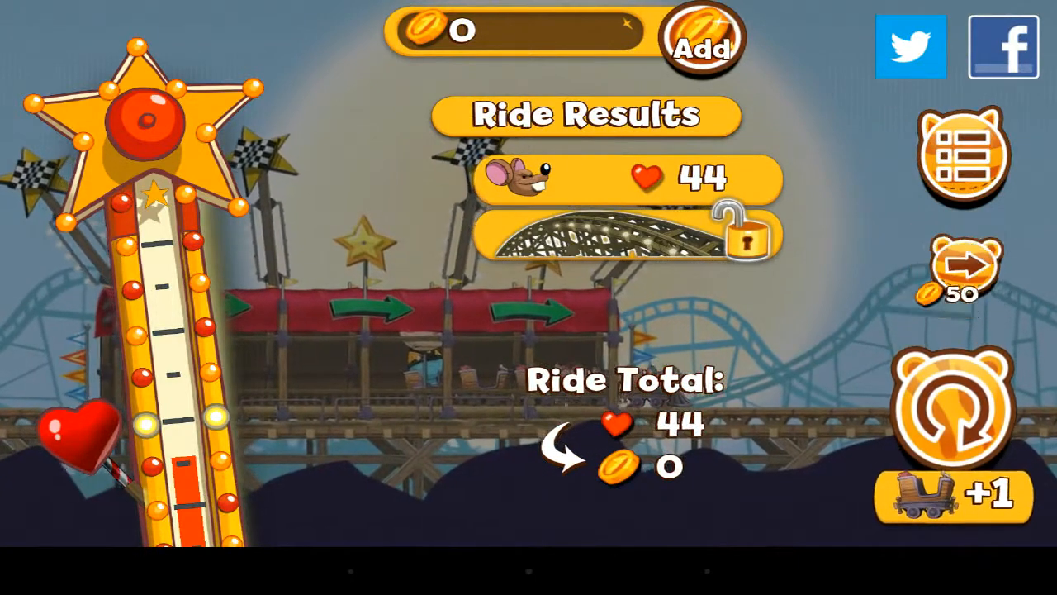
Step: Continue past results and the Cat unlock popup through the Store until the 43-coin offer appears
left_click(702, 40)
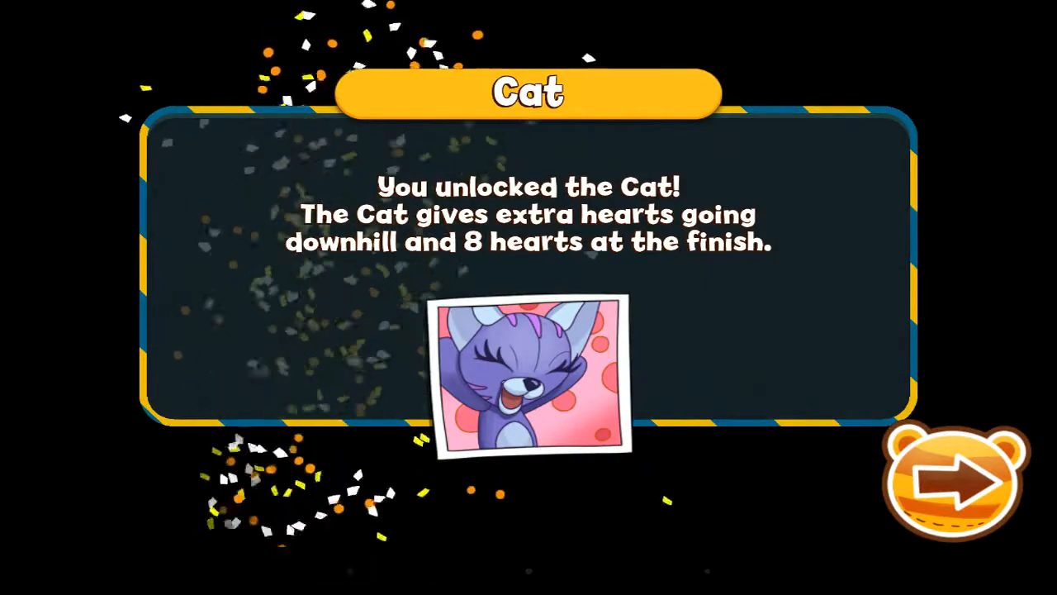
left_click(955, 482)
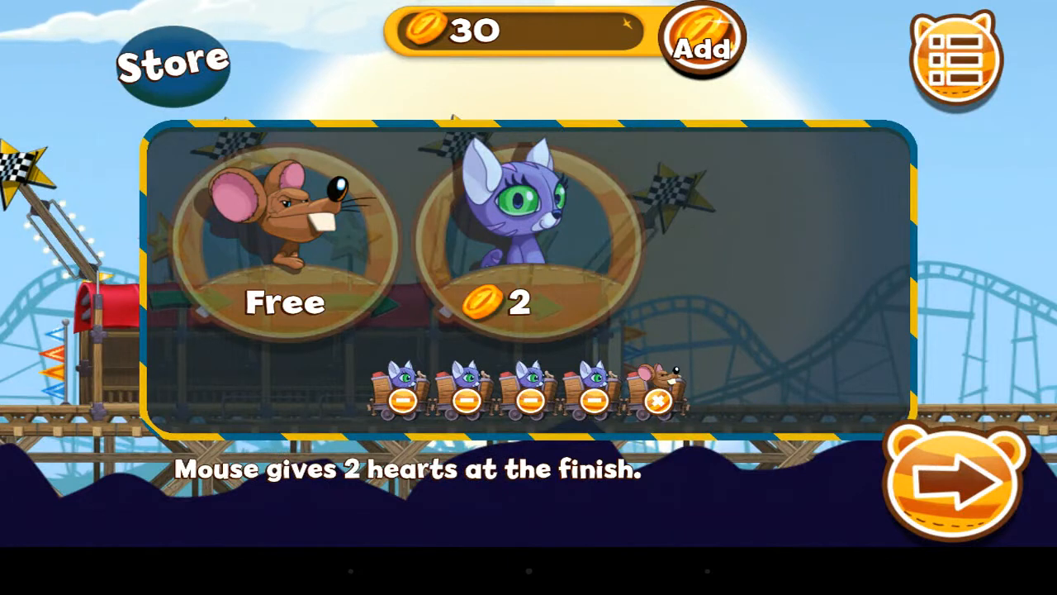
left_click(955, 487)
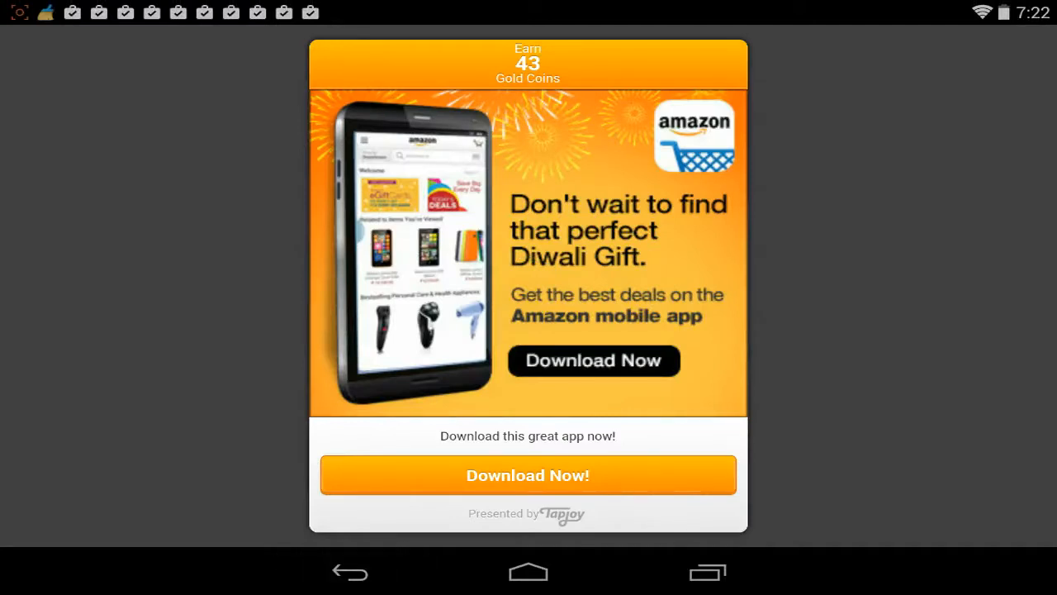
Step: Dismiss the coin offer and Winter Coasters popup, then start from the title screen into world selection
left_click(527, 476)
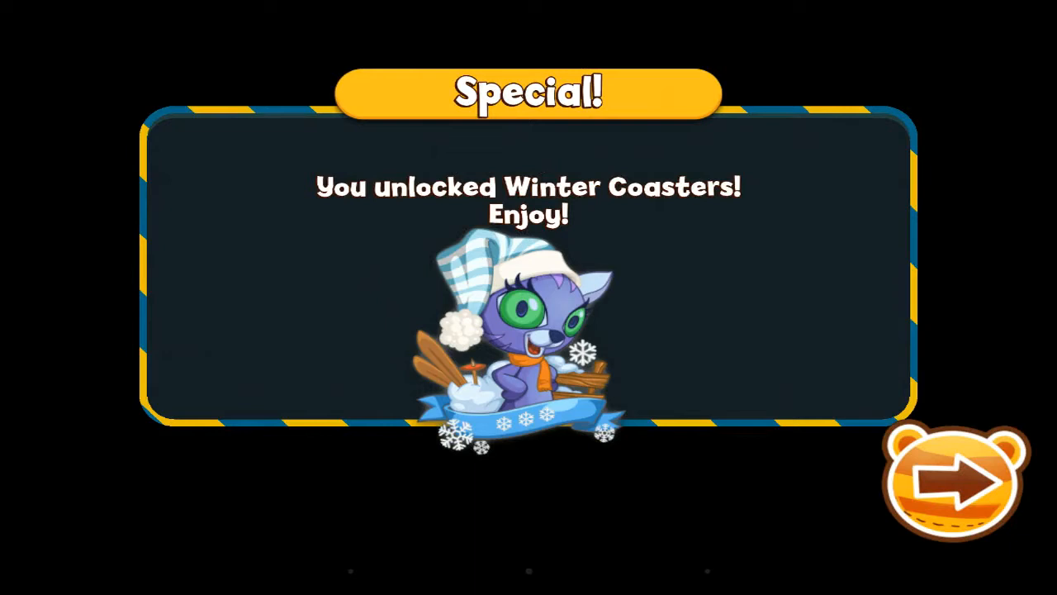
left_click(954, 493)
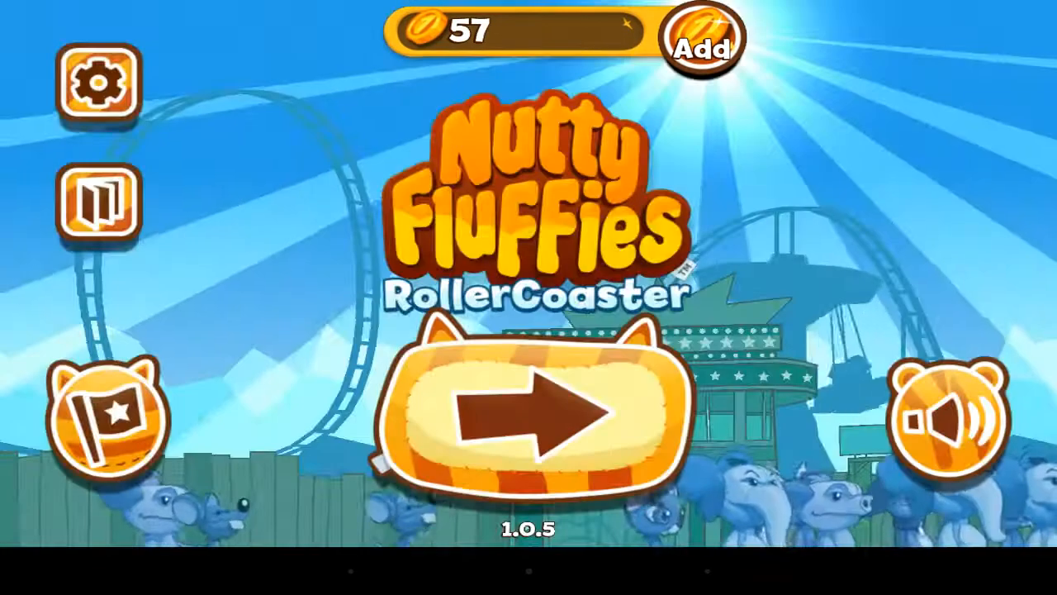
left_click(529, 416)
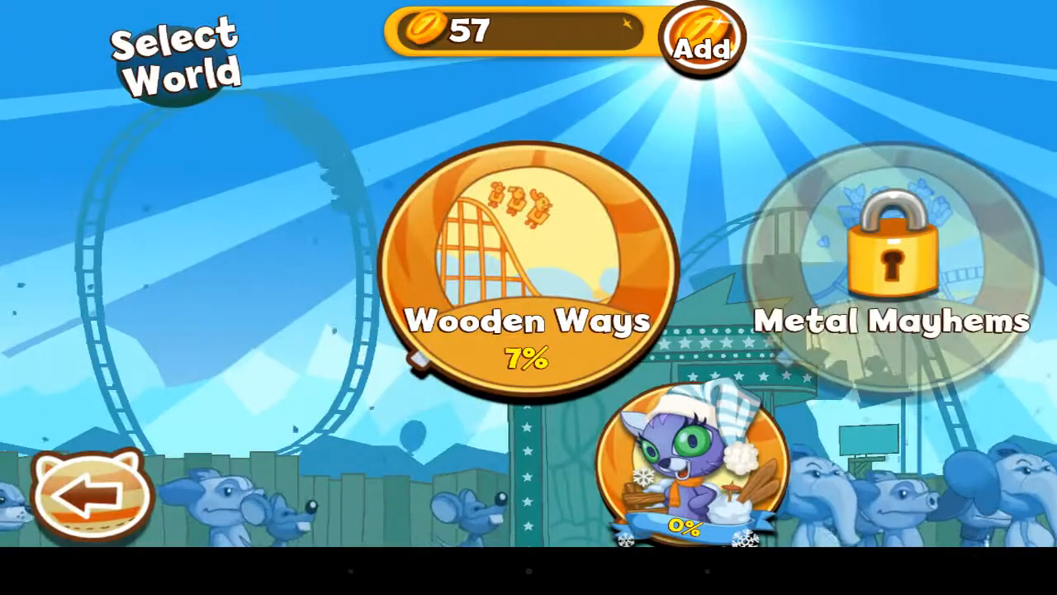
Step: Build the third Wooden Ways ride for 50 coins, add a Mouse beside the Cat, and start the ride
left_click(522, 273)
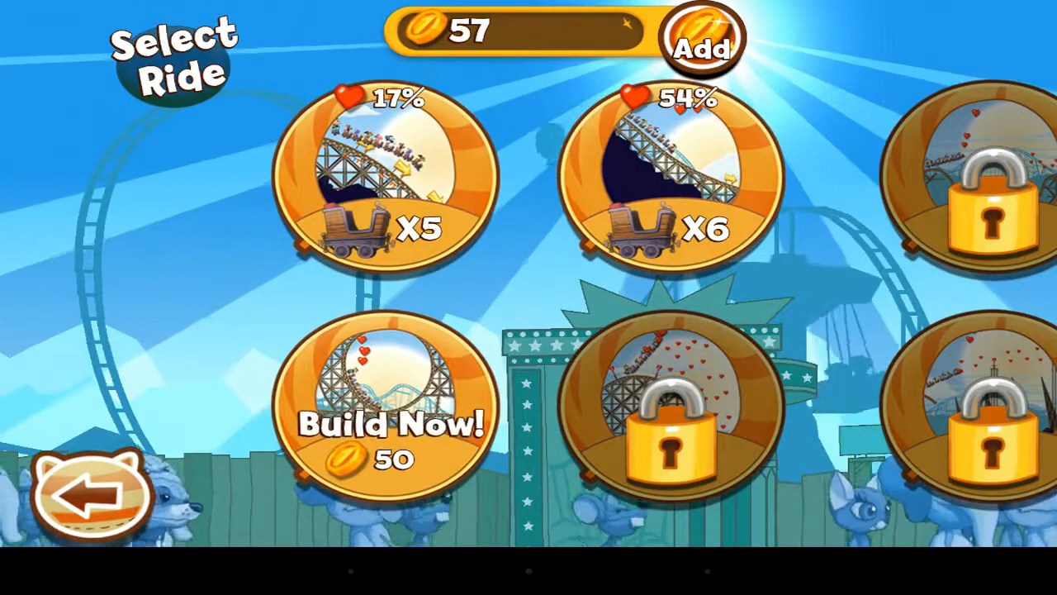
left_click(377, 405)
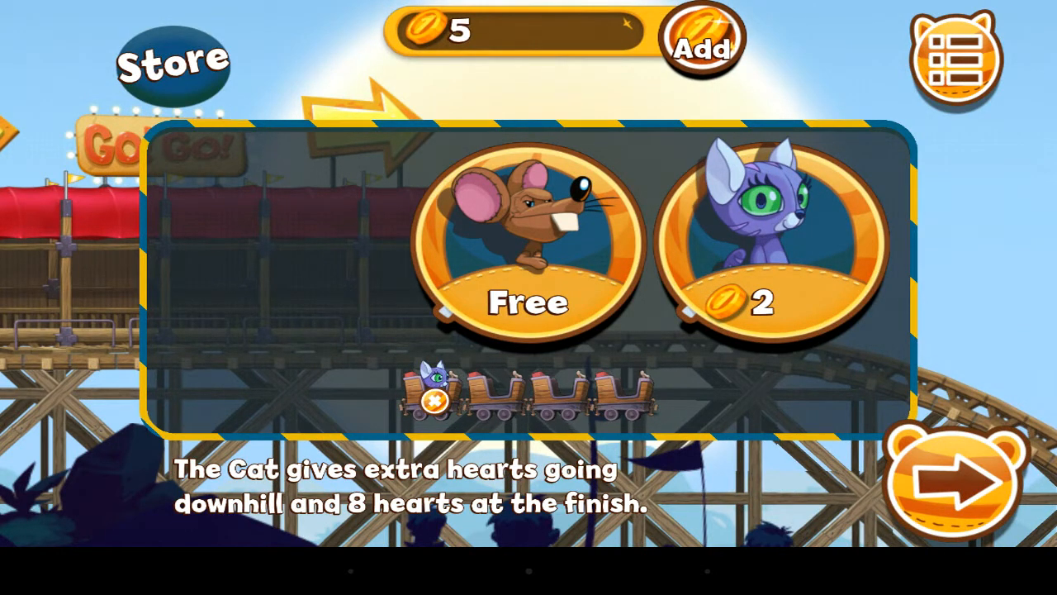
left_click(528, 248)
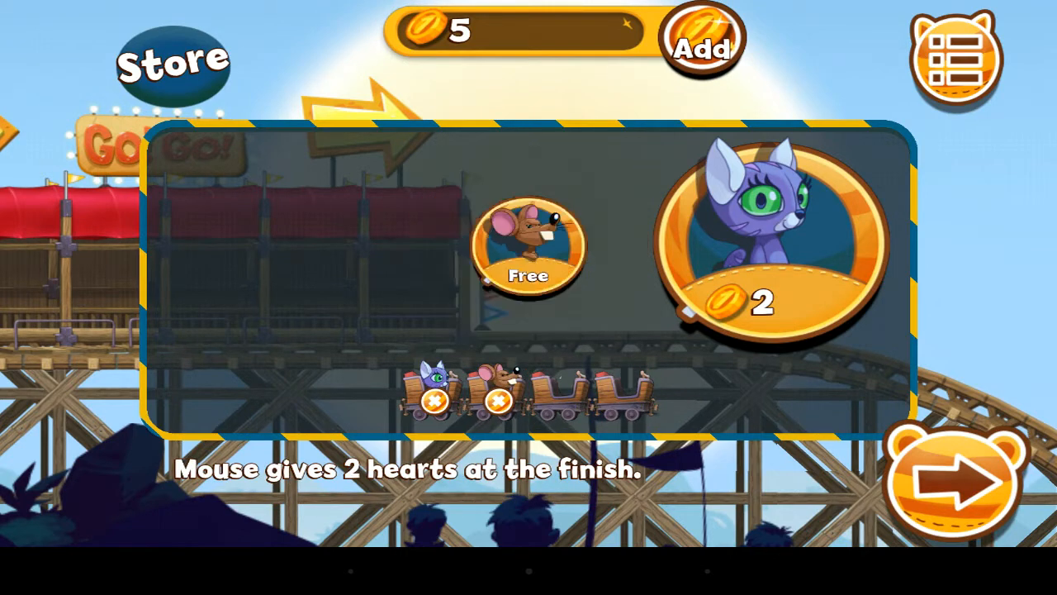
left_click(954, 482)
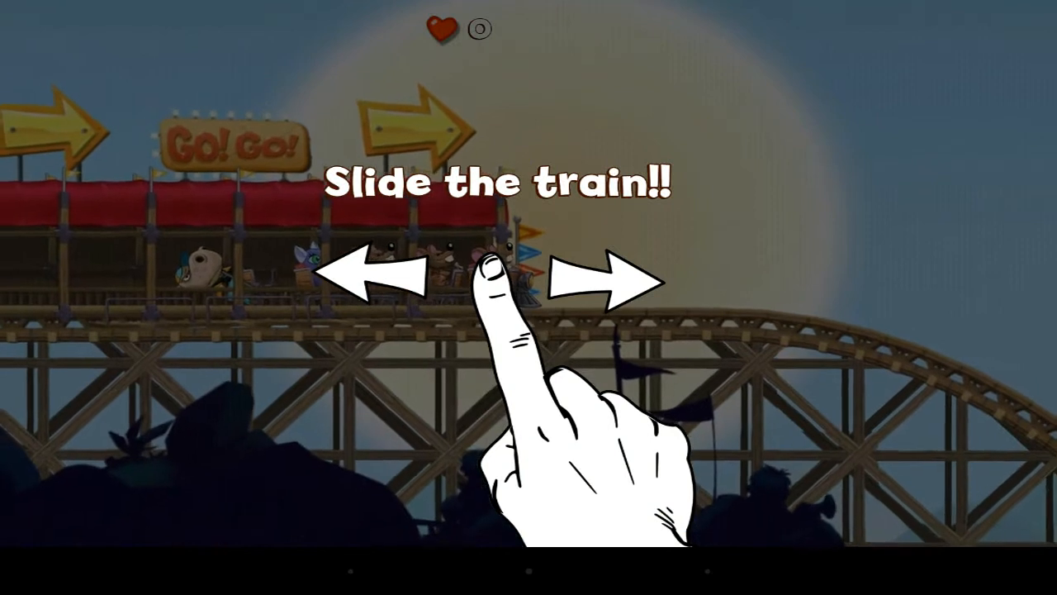